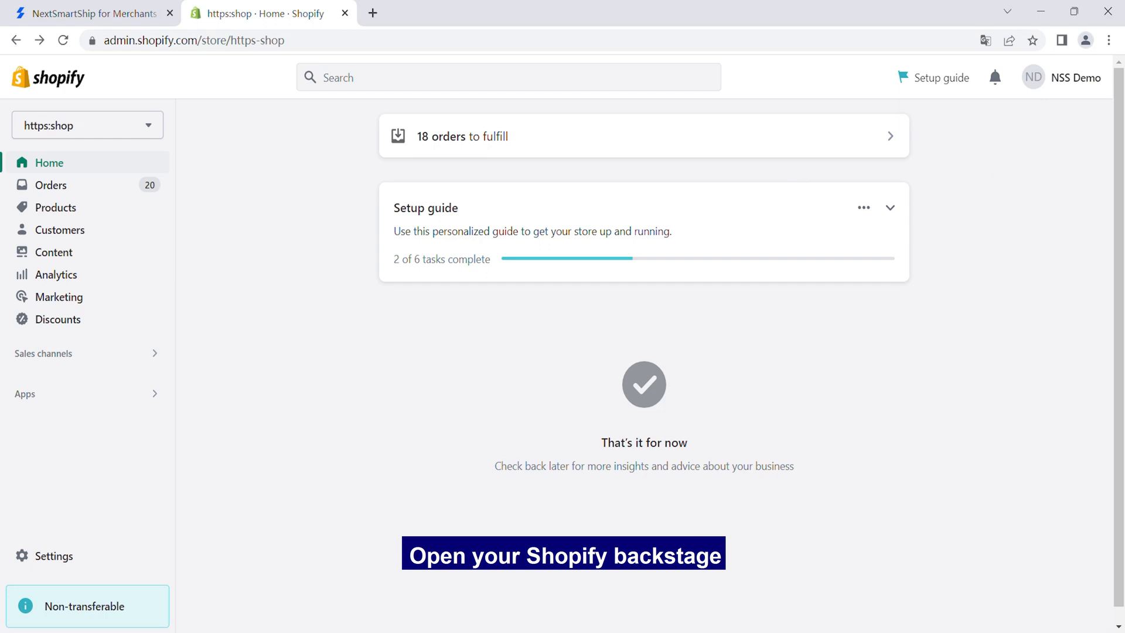
# - Search 'nex' in the Shopify App Store, select NextSmartShip and install it on the store
pyautogui.write('nex')
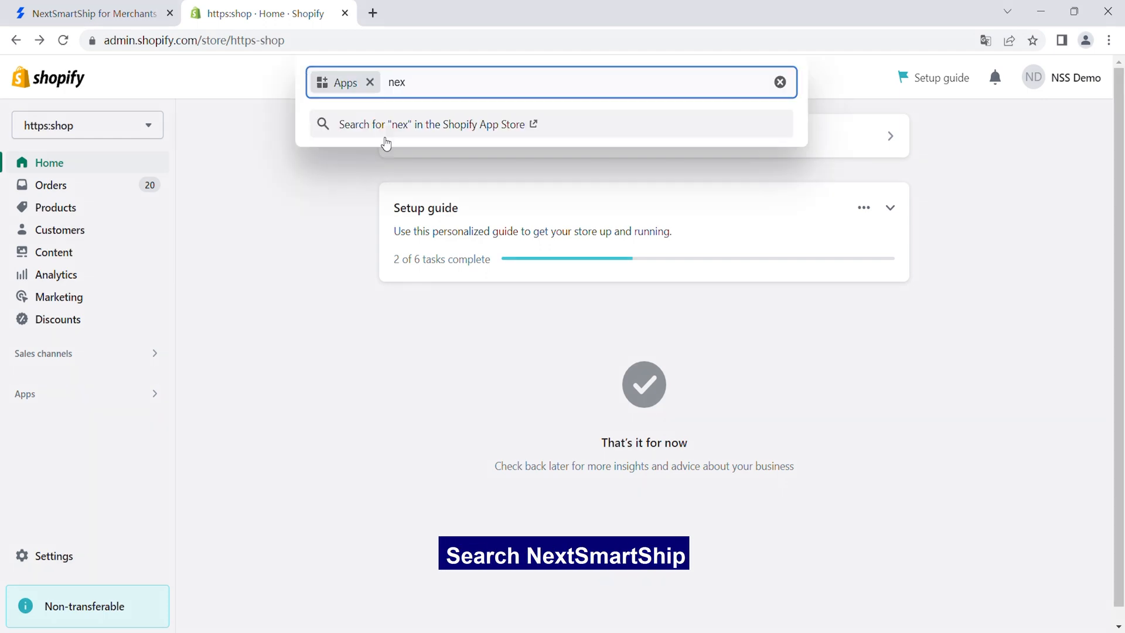
pyautogui.click(438, 125)
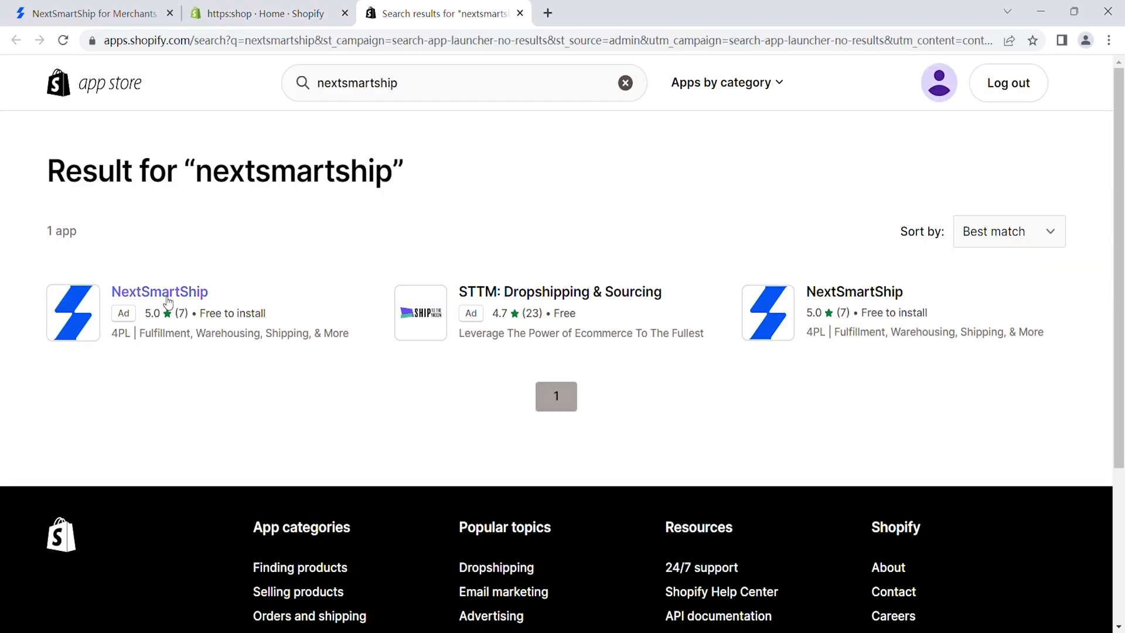
pyautogui.click(160, 292)
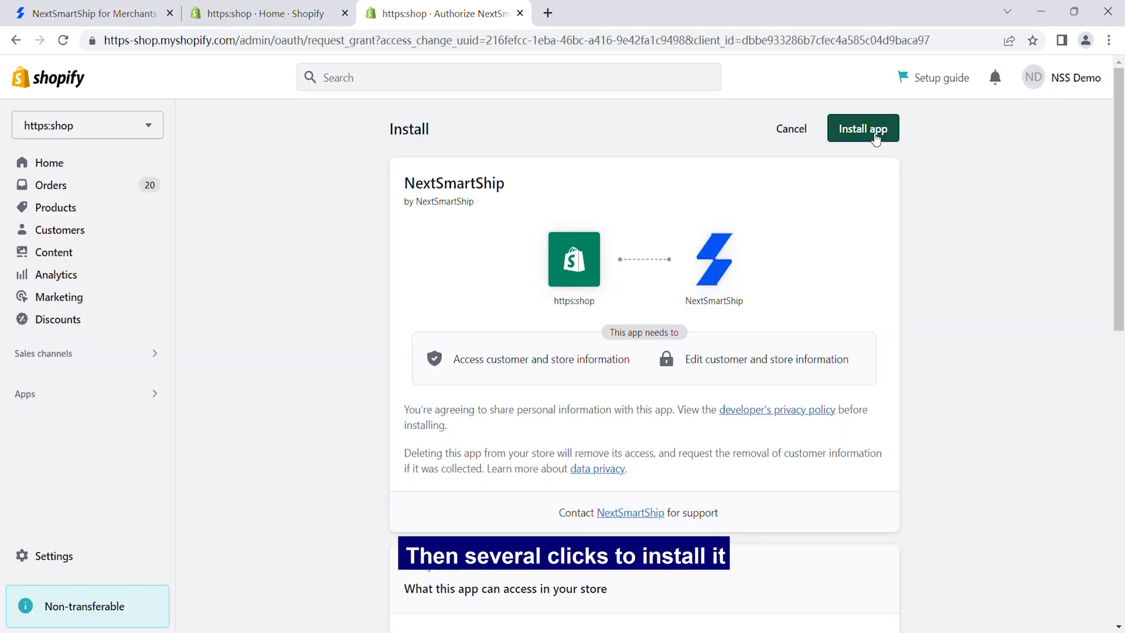
pyautogui.click(862, 129)
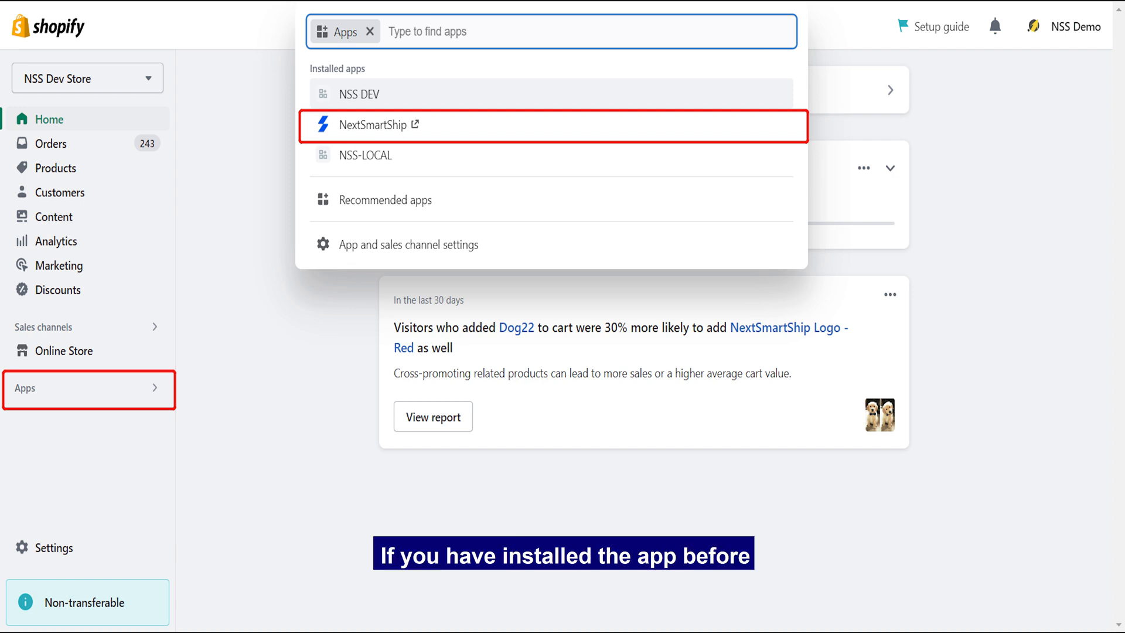
# - Update the installed NextSmartShip app and return to the Shopify admin home
pyautogui.click(386, 124)
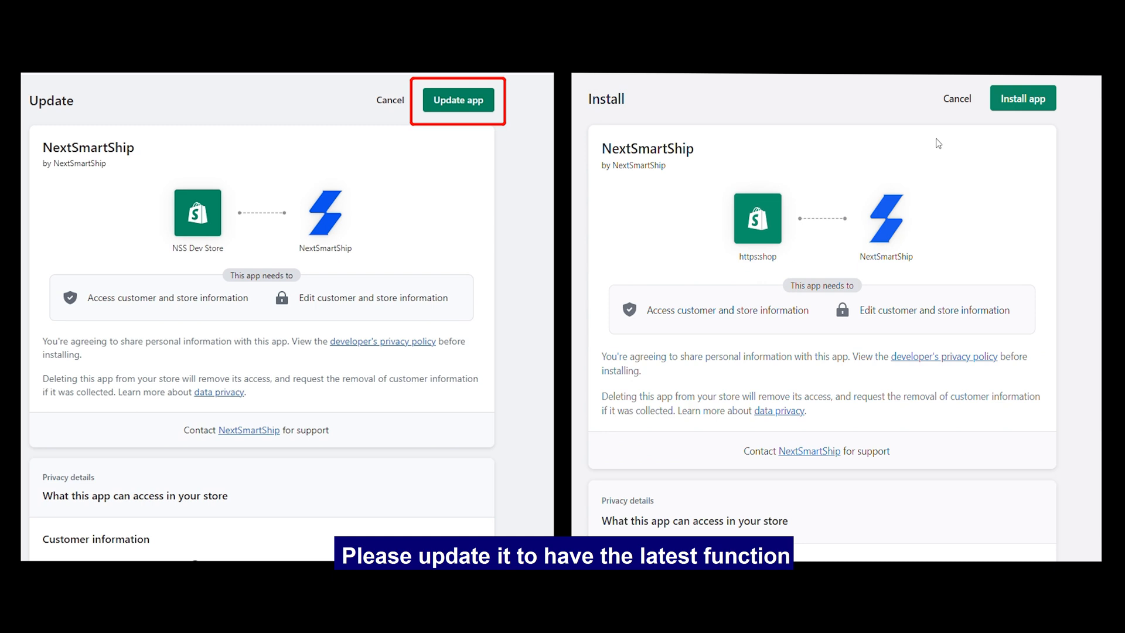
pyautogui.click(457, 100)
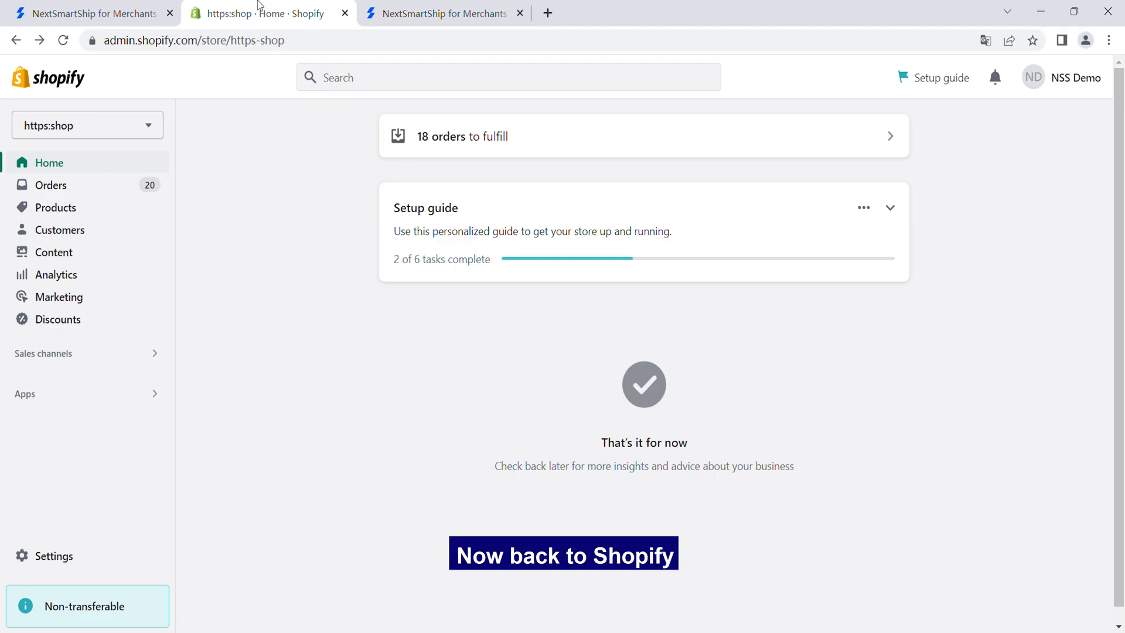
# - Verify NextSmartShip Fulfillment-1948 appears under App locations in Settings > Locations
pyautogui.click(52, 556)
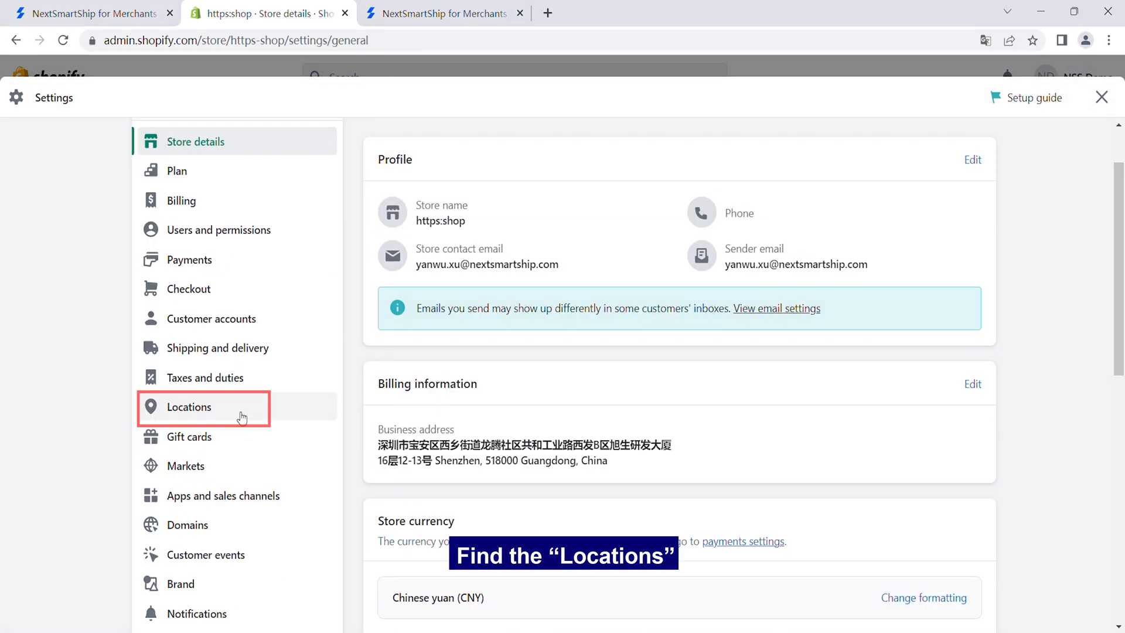
pyautogui.click(189, 407)
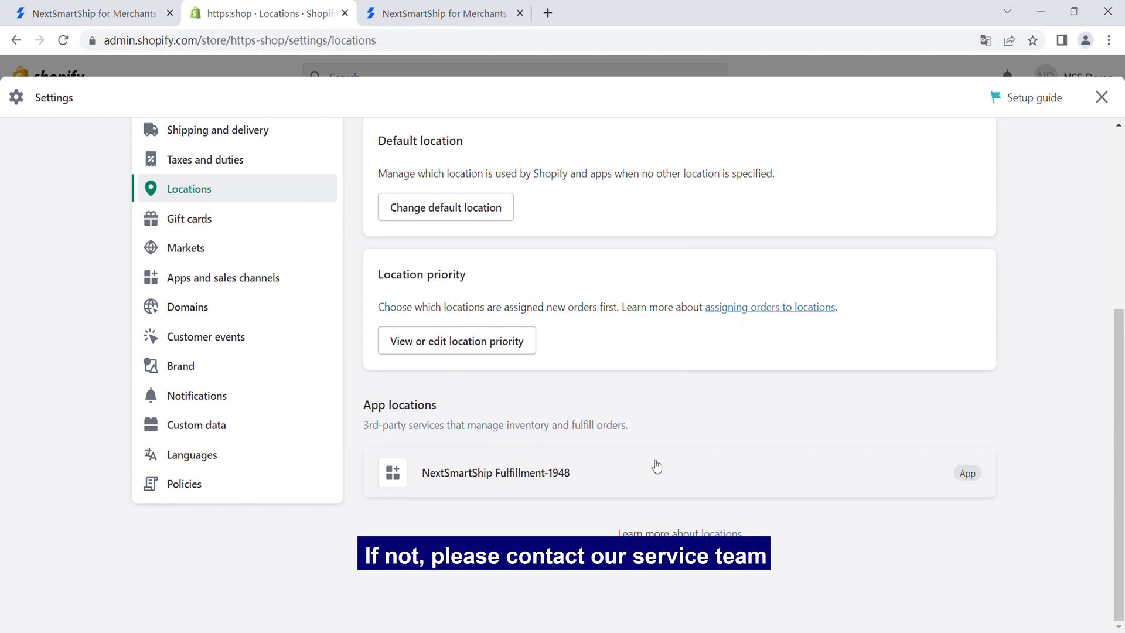
pyautogui.click(1102, 97)
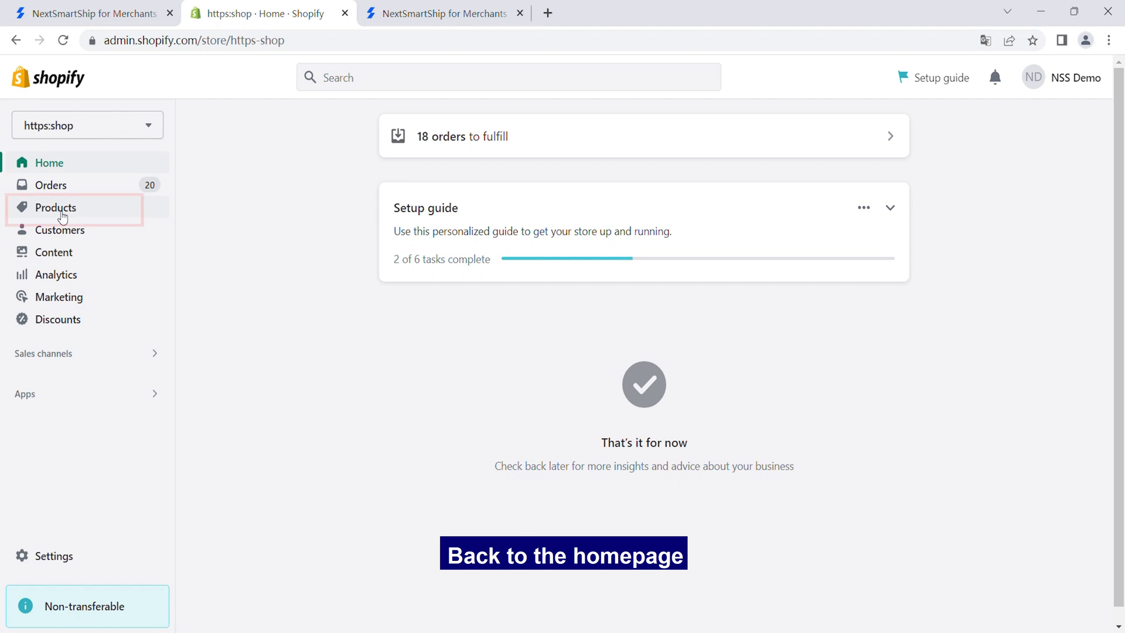
# - From Products, select shop-jinmao003 for editing
pyautogui.click(55, 207)
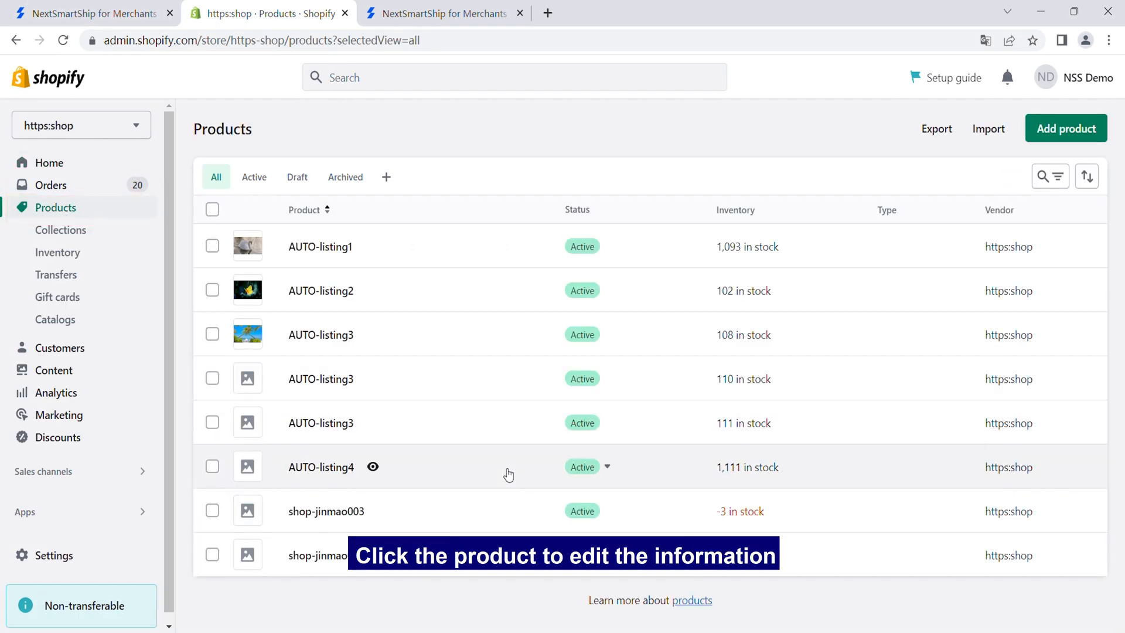
pyautogui.moveTo(492, 520)
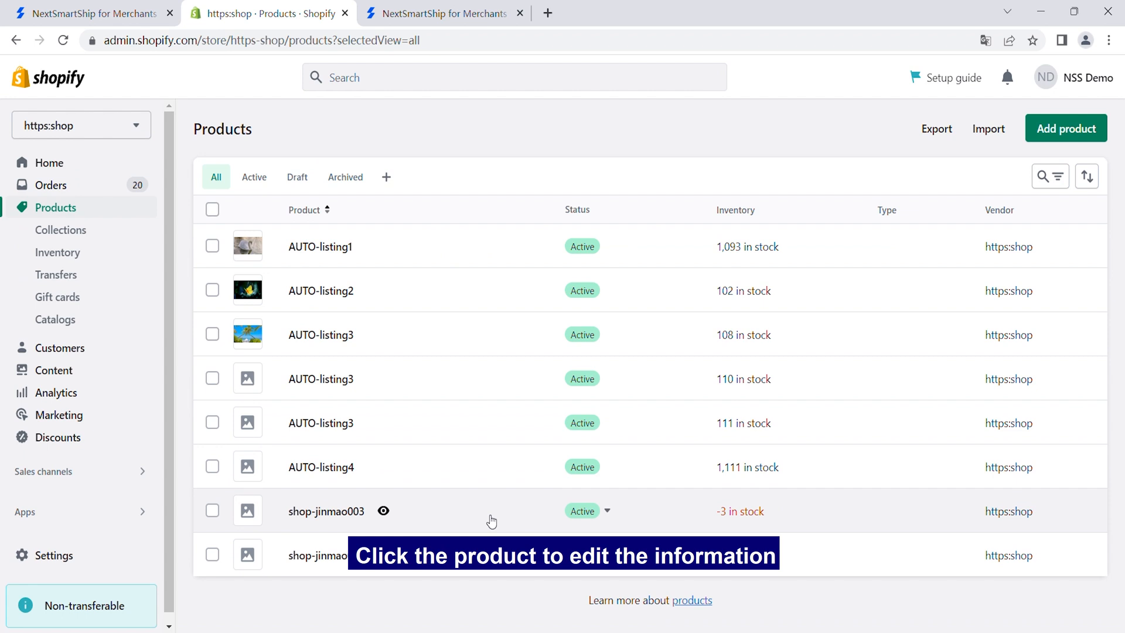
pyautogui.click(326, 511)
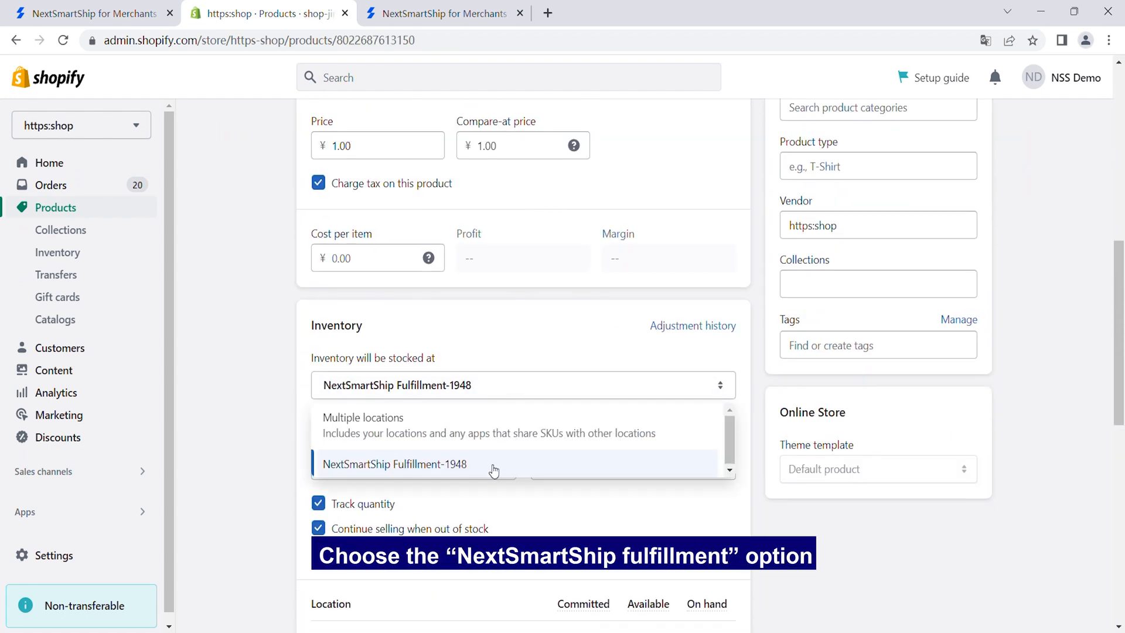
# - Set 'Inventory will be stocked at' to NextSmartShip Fulfillment-1948 for shop-jinmao003
pyautogui.click(394, 464)
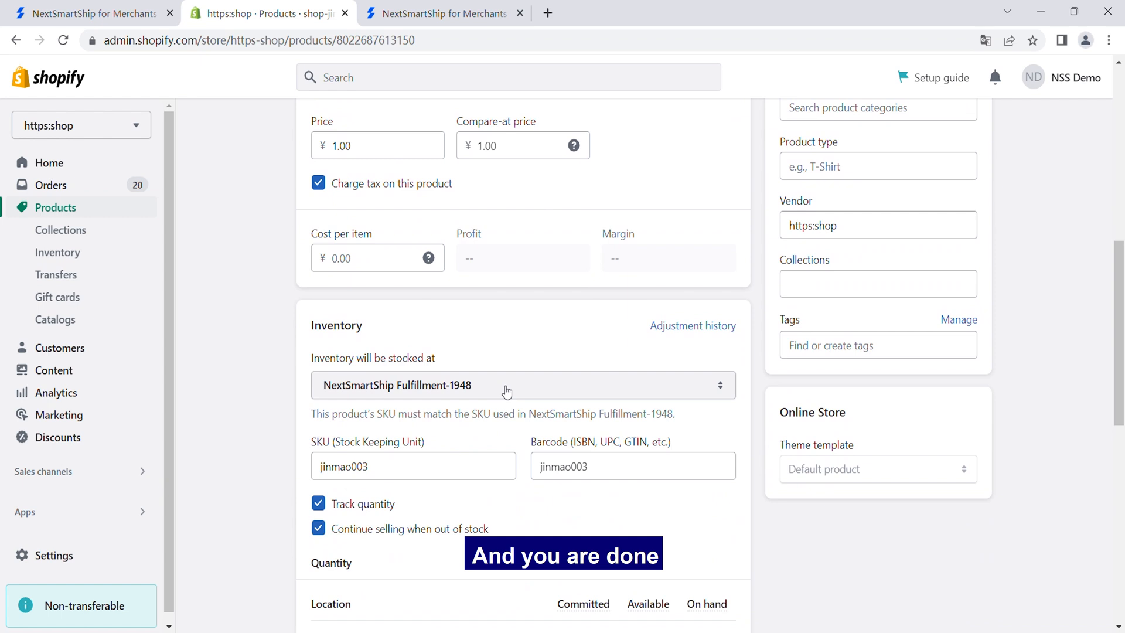